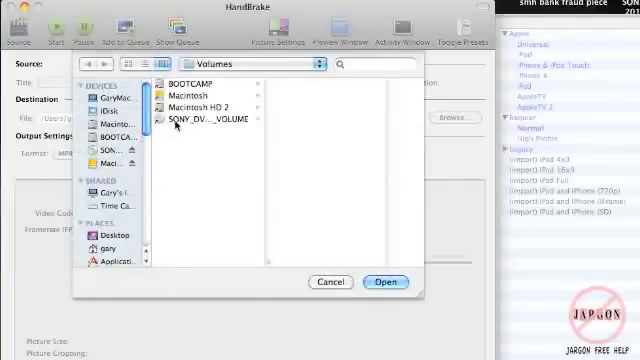
Open SONY_DVD_RECORDER_VOLUME from Volumes as the source so its 30-minute title is scanned.
{"action": "left_click", "coordinate": [205, 125]}
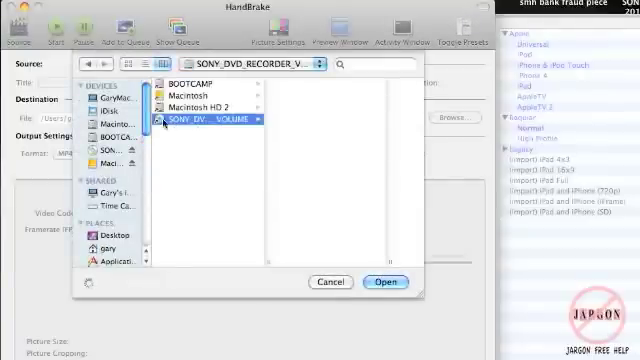
{"action": "left_click", "coordinate": [208, 120]}
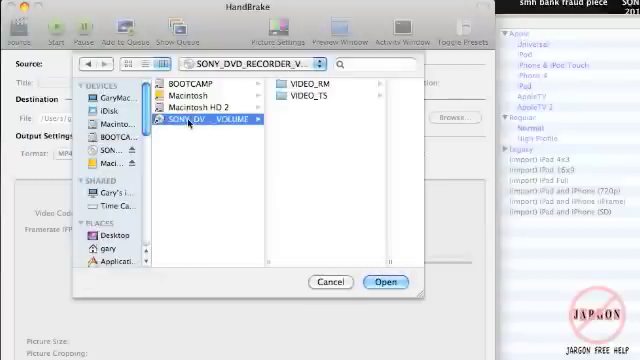
{"action": "mouse_move", "coordinate": [209, 152]}
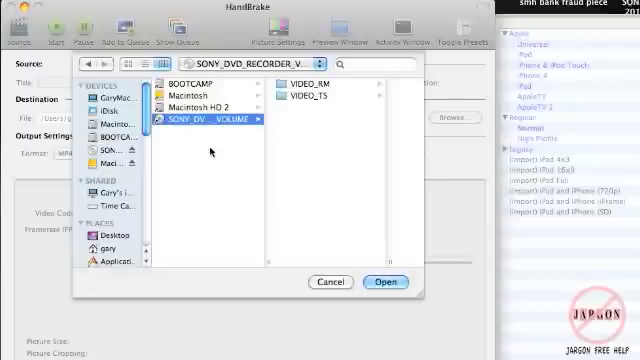
{"action": "left_click", "coordinate": [386, 281]}
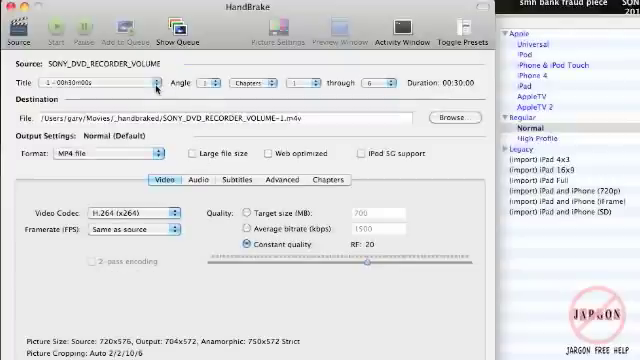
{"action": "left_click", "coordinate": [120, 80]}
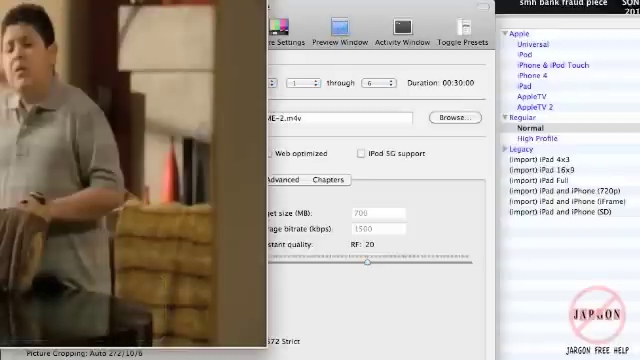
{"action": "left_click", "coordinate": [100, 80]}
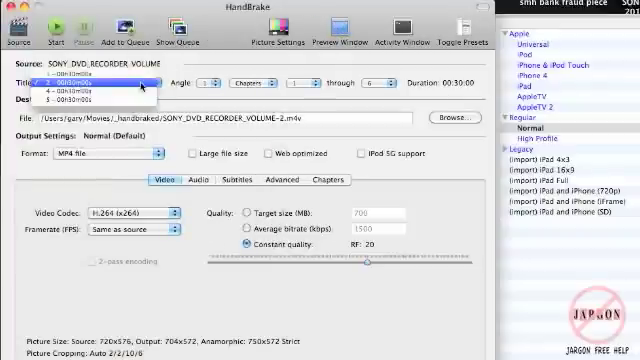
{"action": "left_click", "coordinate": [75, 84]}
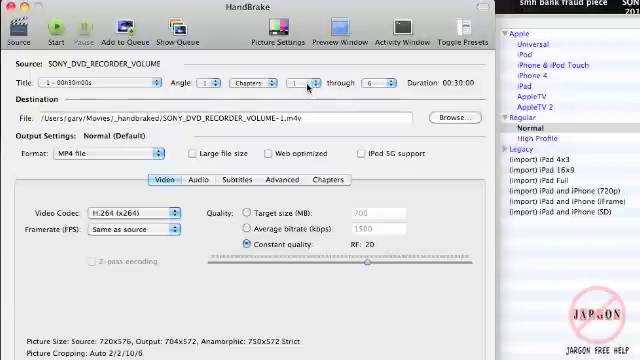
{"action": "left_click", "coordinate": [301, 81]}
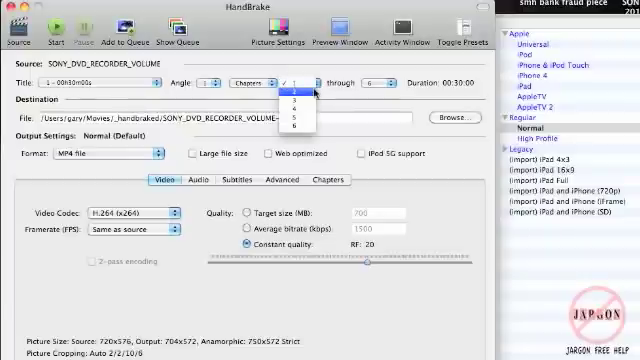
{"action": "left_click", "coordinate": [287, 89]}
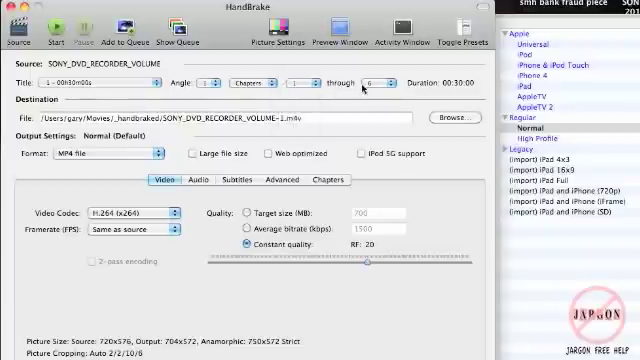
{"action": "left_click", "coordinate": [372, 81]}
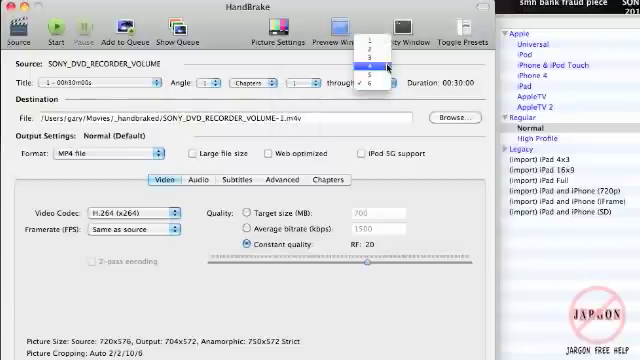
{"action": "left_click", "coordinate": [374, 82]}
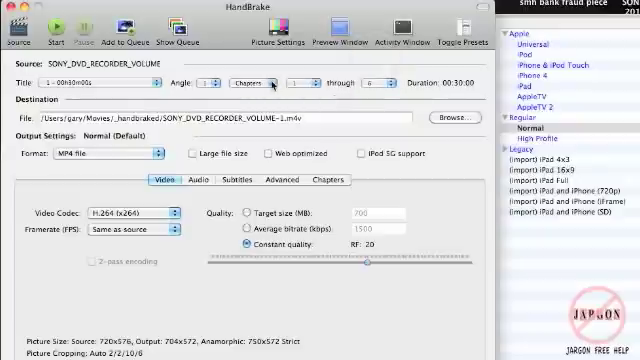
{"action": "left_click", "coordinate": [268, 79]}
{"action": "type", "text": "first video"}
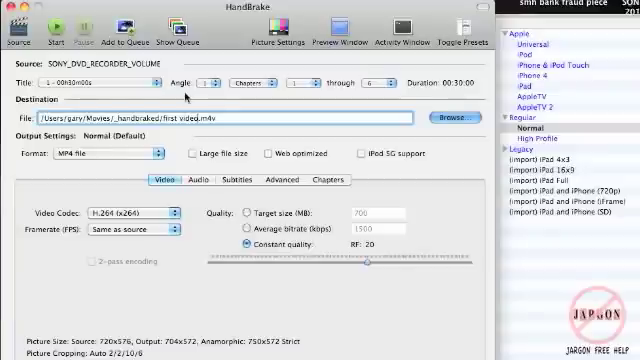
Check the save location in Browse and cancel, keeping 'first video.m4v' as the output.
{"action": "left_click", "coordinate": [451, 117]}
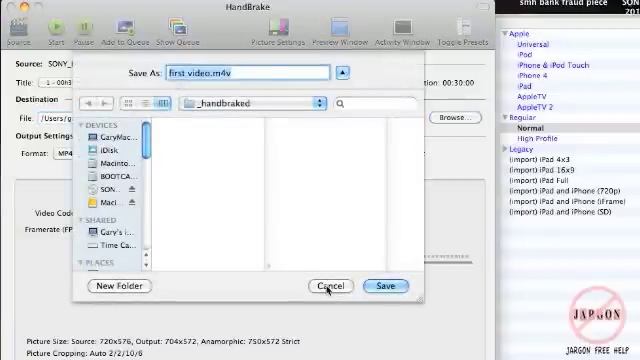
{"action": "left_click", "coordinate": [384, 286]}
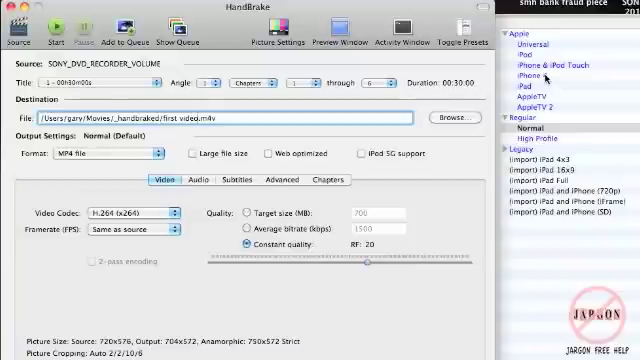
{"action": "mouse_move", "coordinate": [528, 57]}
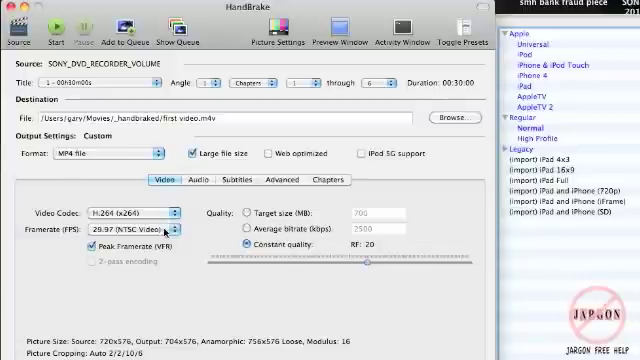
Change the Framerate dropdown from 29.97 to 25 (PAL Film/Video).
{"action": "left_click", "coordinate": [120, 231]}
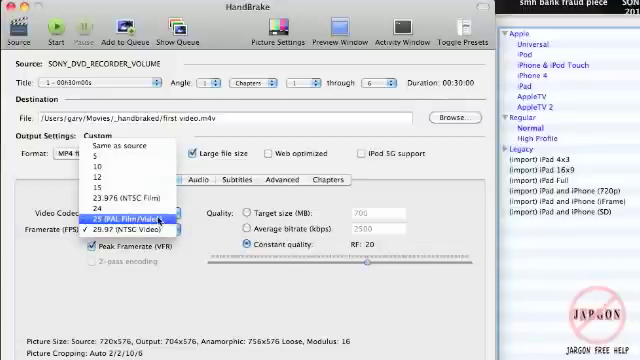
{"action": "left_click", "coordinate": [130, 218]}
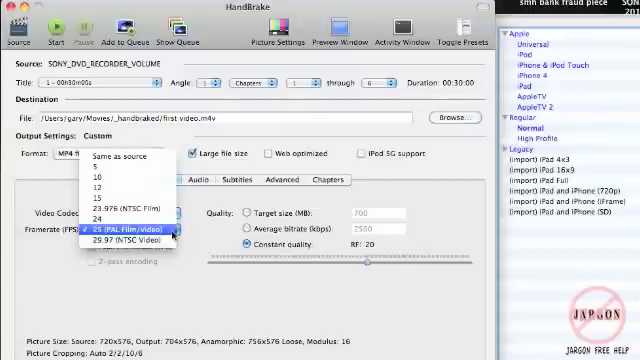
{"action": "left_click", "coordinate": [135, 231]}
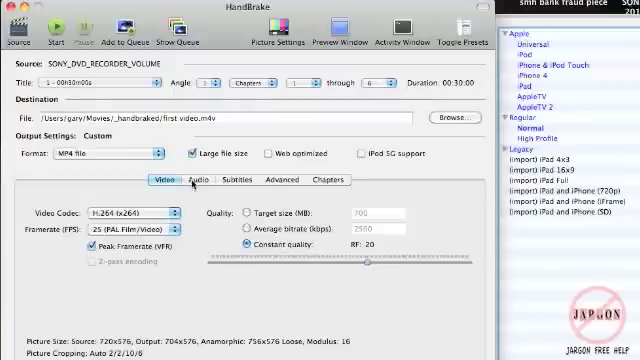
Review the Audio, Subtitles, Advanced and Chapters tabs, then return to the H.264, 25 fps Video tab.
{"action": "left_click", "coordinate": [204, 180]}
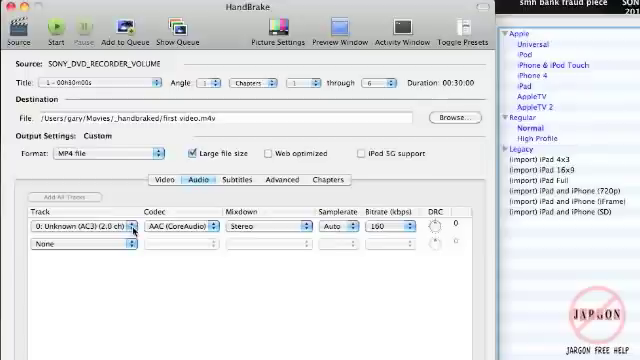
{"action": "left_click", "coordinate": [226, 180]}
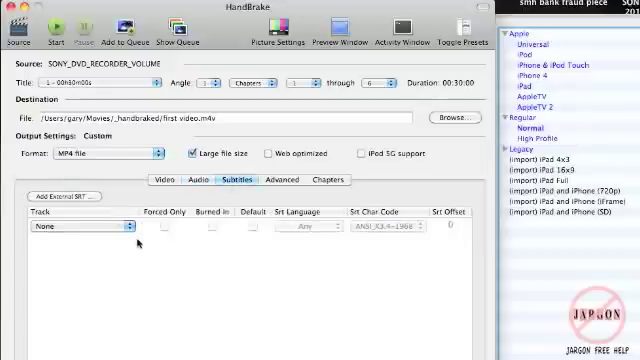
{"action": "left_click", "coordinate": [272, 180]}
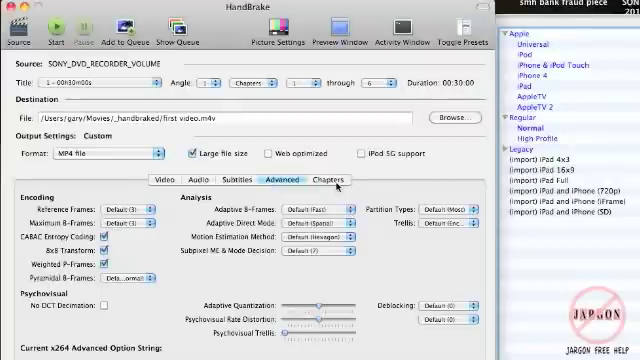
{"action": "left_click", "coordinate": [329, 179]}
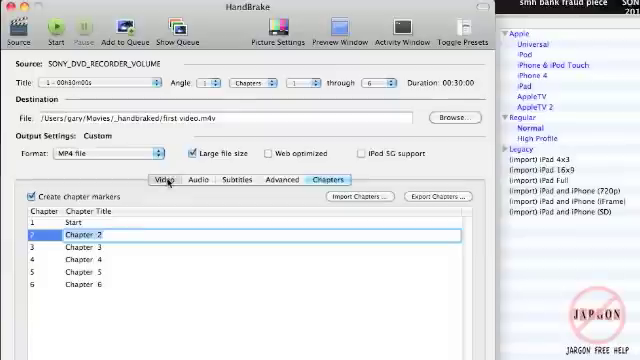
{"action": "left_click", "coordinate": [164, 180]}
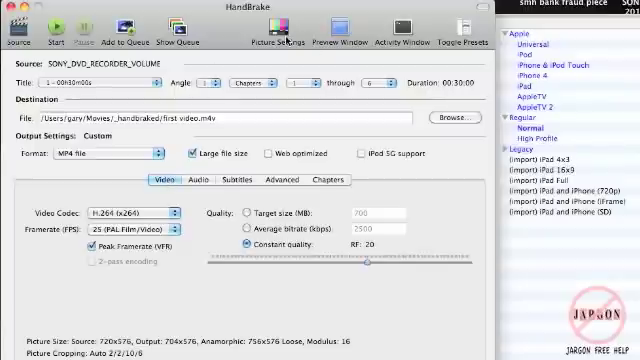
{"action": "mouse_move", "coordinate": [283, 43]}
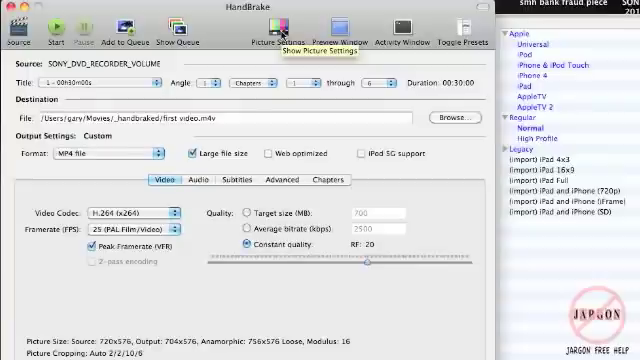
Set Deinterlace to Slower under Picture Settings Filters and close the window.
{"action": "left_click", "coordinate": [283, 28]}
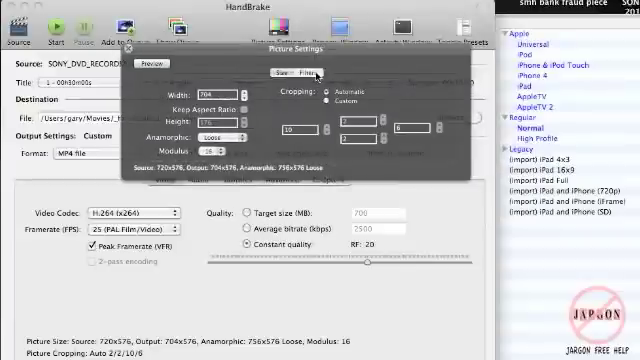
{"action": "left_click", "coordinate": [302, 73]}
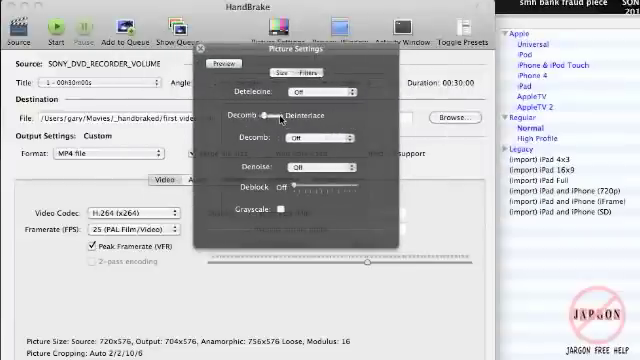
{"action": "left_click", "coordinate": [320, 133]}
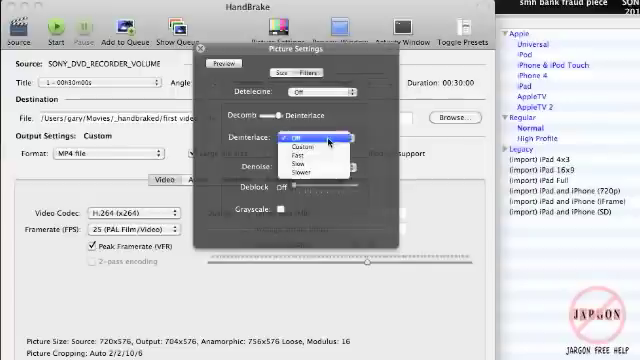
{"action": "mouse_move", "coordinate": [320, 175]}
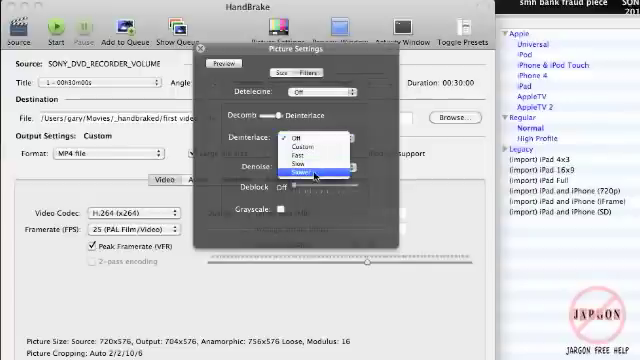
{"action": "left_click", "coordinate": [315, 171]}
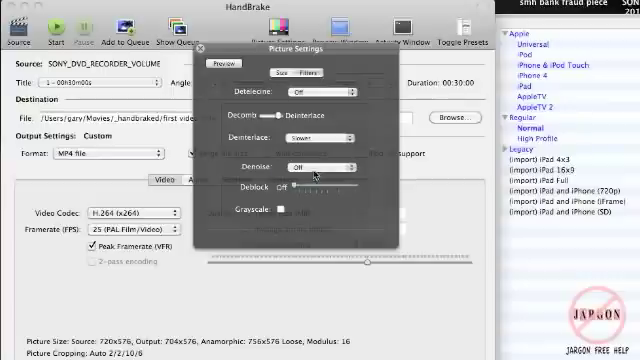
{"action": "left_click", "coordinate": [205, 49]}
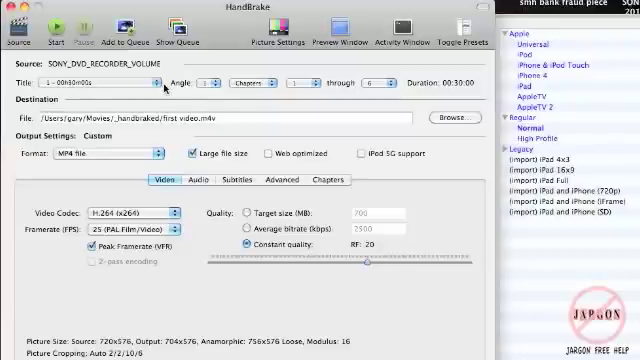
Open the Title dropdown to list the DVD's titles.
{"action": "left_click", "coordinate": [59, 33]}
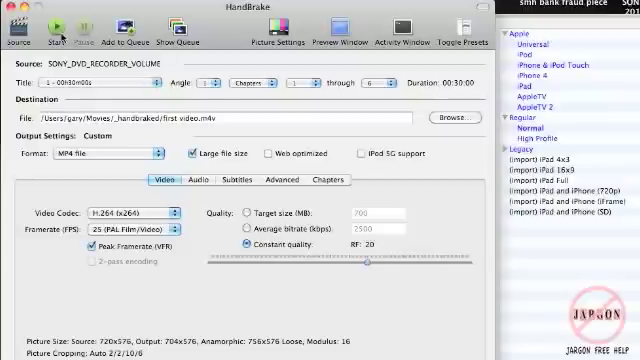
{"action": "mouse_move", "coordinate": [57, 37]}
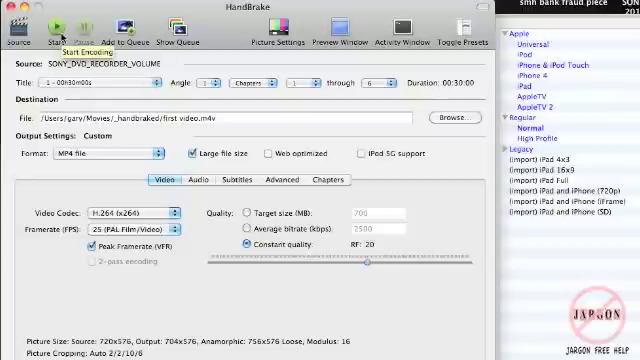
{"action": "mouse_move", "coordinate": [120, 38]}
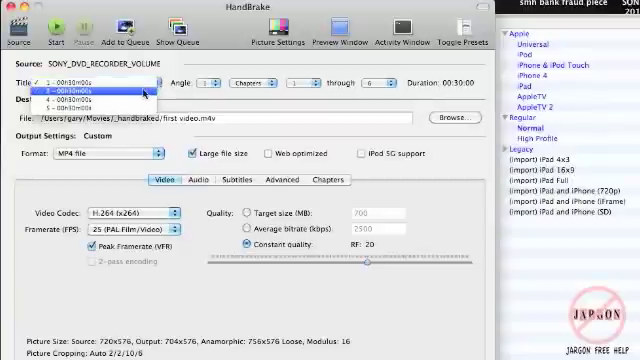
Select DVD title 2 and set its frame rate to 25 fps.
{"action": "left_click", "coordinate": [90, 91]}
{"action": "type", "text": "econd"}
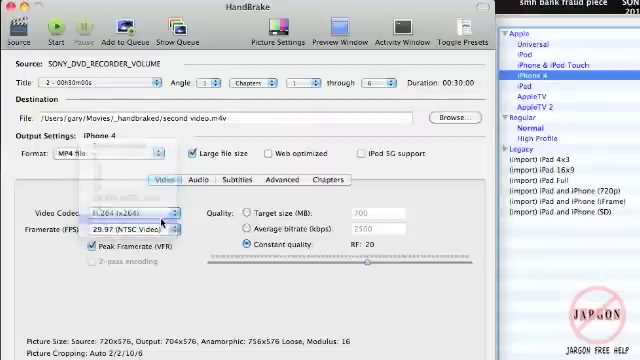
{"action": "left_click", "coordinate": [115, 232]}
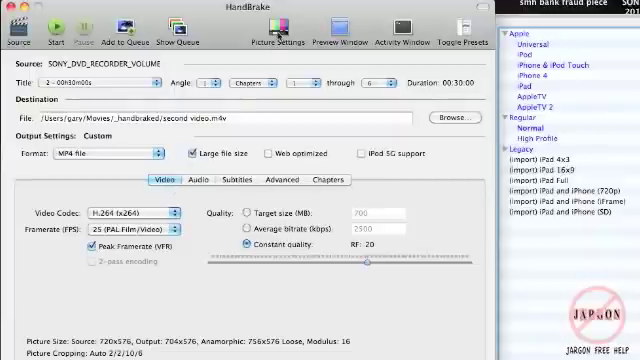
Open title 2's Picture Settings and view the Filters tab.
{"action": "left_click", "coordinate": [266, 33]}
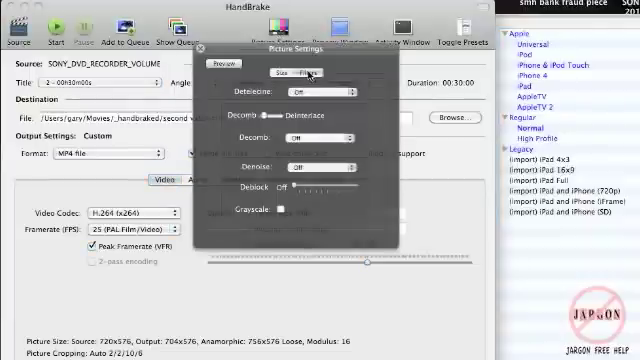
{"action": "left_click", "coordinate": [287, 114]}
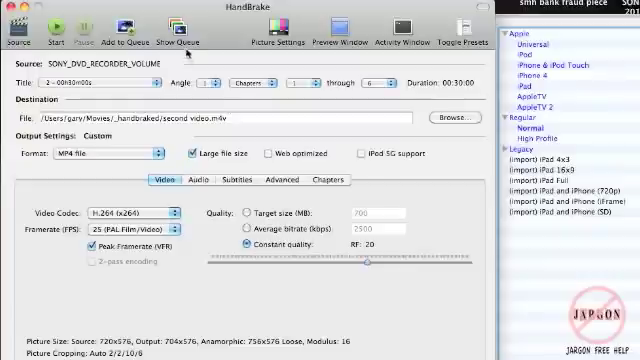
Inspect both queued jobs' details in the Queue window, then start encoding.
{"action": "left_click", "coordinate": [172, 35]}
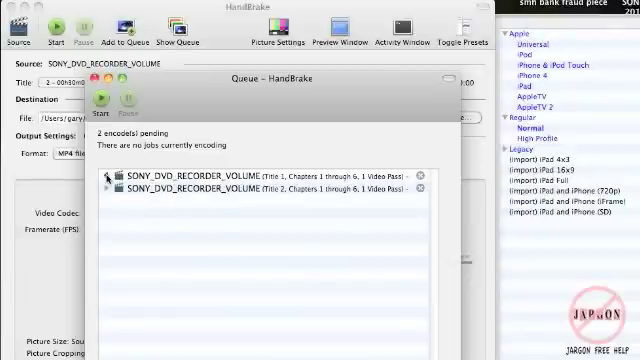
{"action": "left_click", "coordinate": [108, 177]}
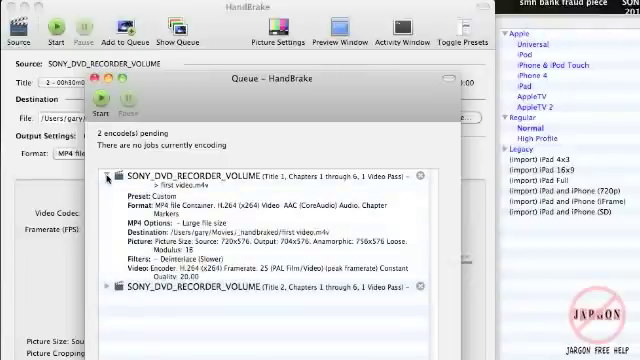
{"action": "left_click", "coordinate": [110, 173]}
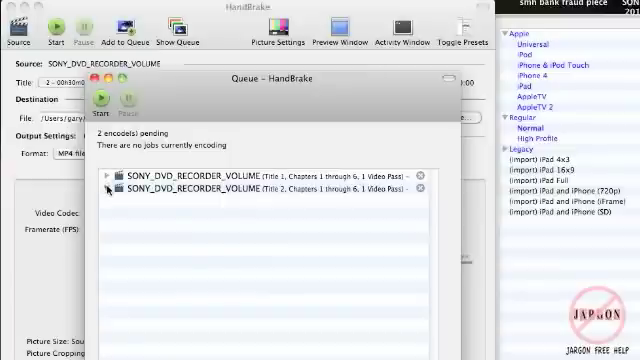
{"action": "left_click", "coordinate": [111, 188]}
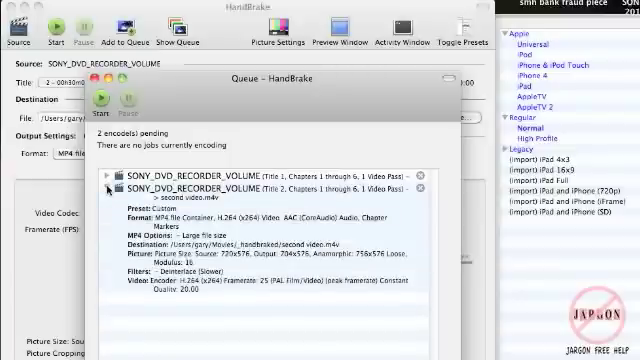
{"action": "left_click", "coordinate": [112, 188]}
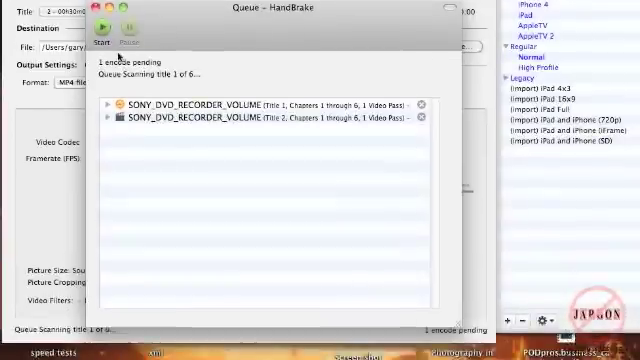
{"action": "left_click", "coordinate": [99, 28]}
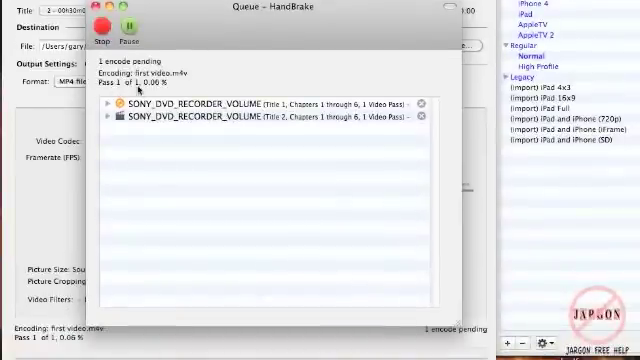